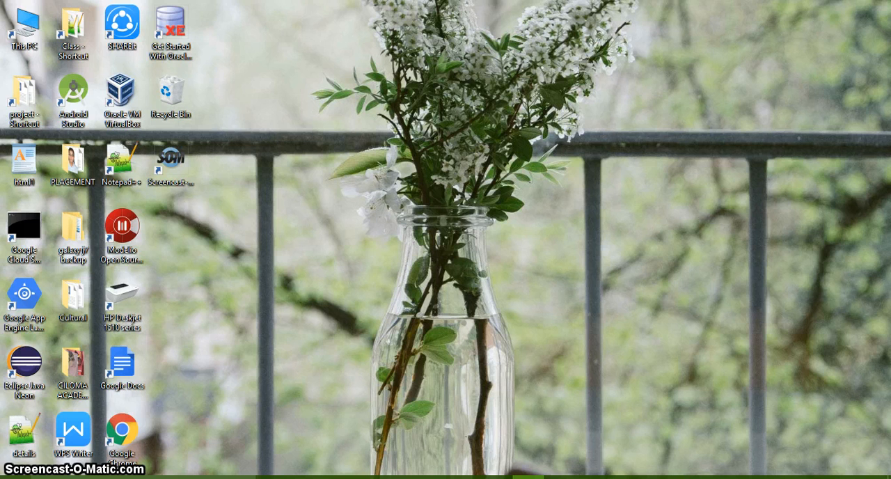
- Extract the LeapDifference_2.0 zip into Downloads, overwriting the same-named existing files
click(410, 390)
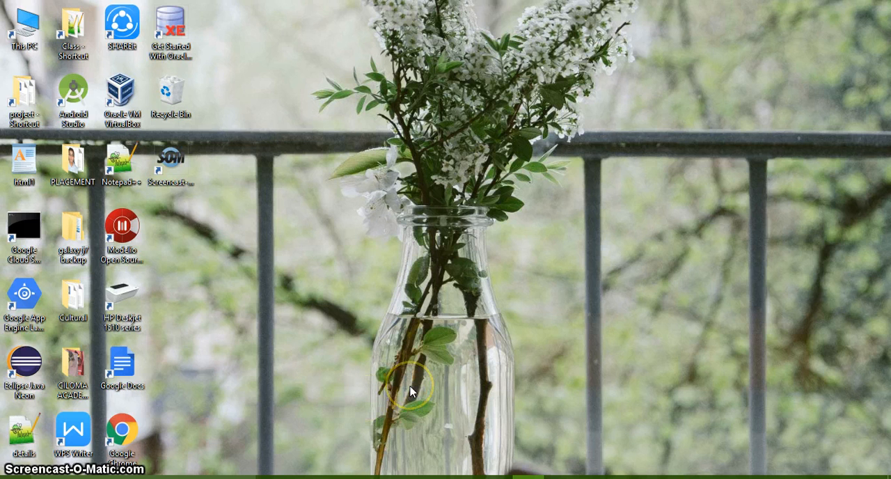
mouse_move(428, 376)
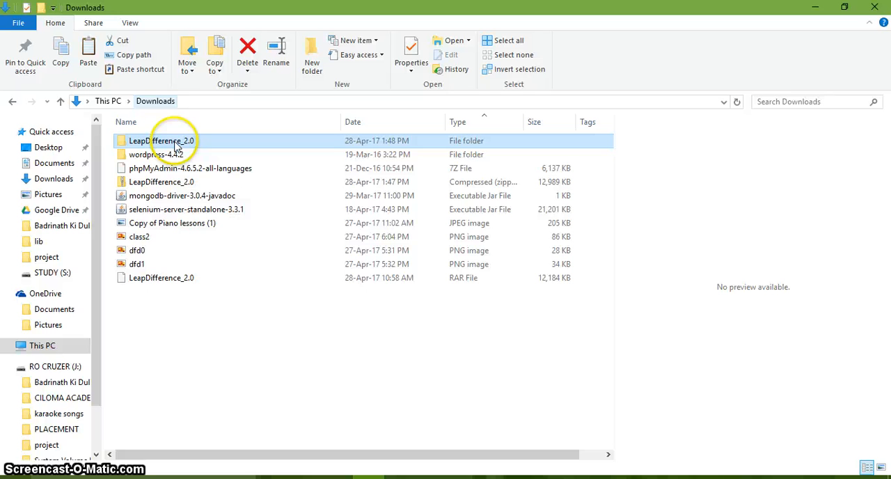
click(161, 277)
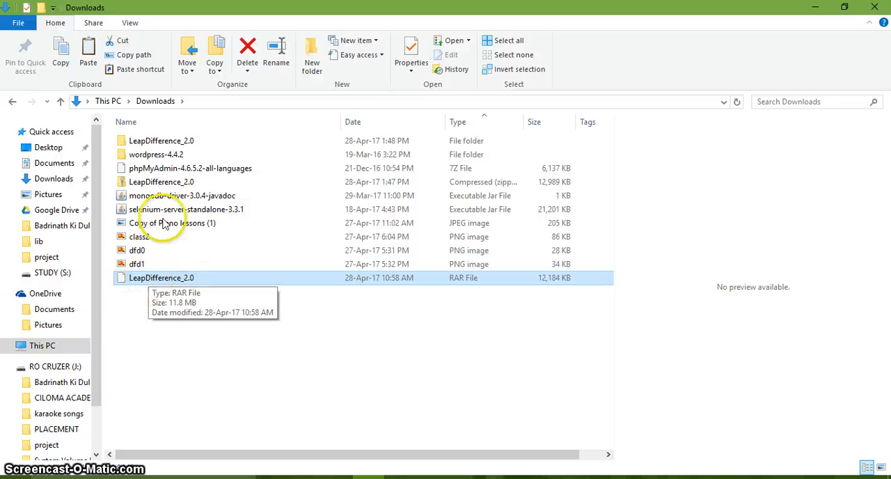
click(161, 182)
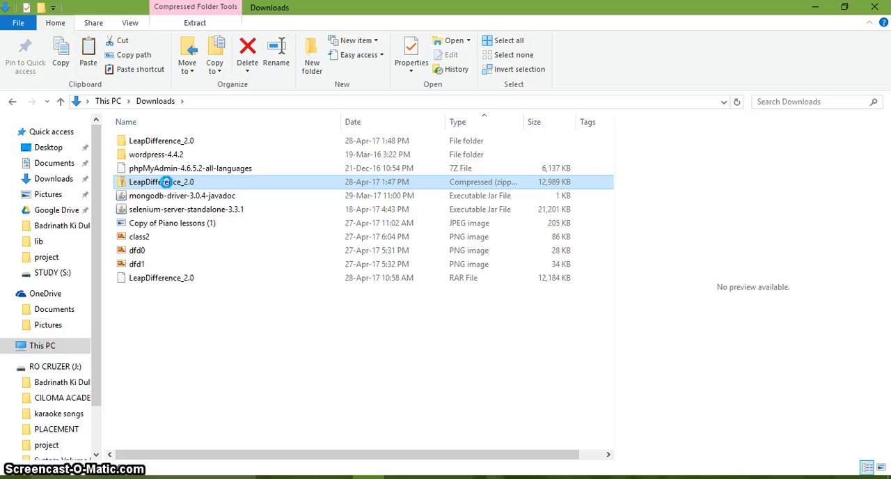
right_click(161, 182)
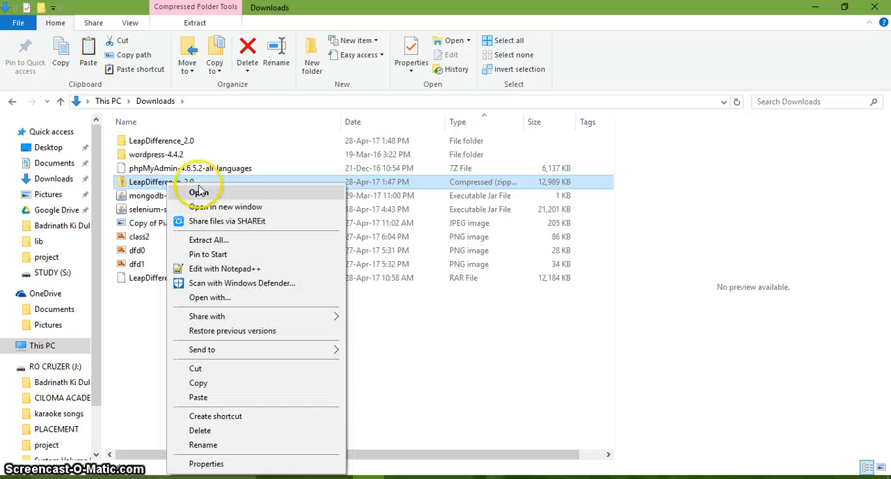
click(208, 239)
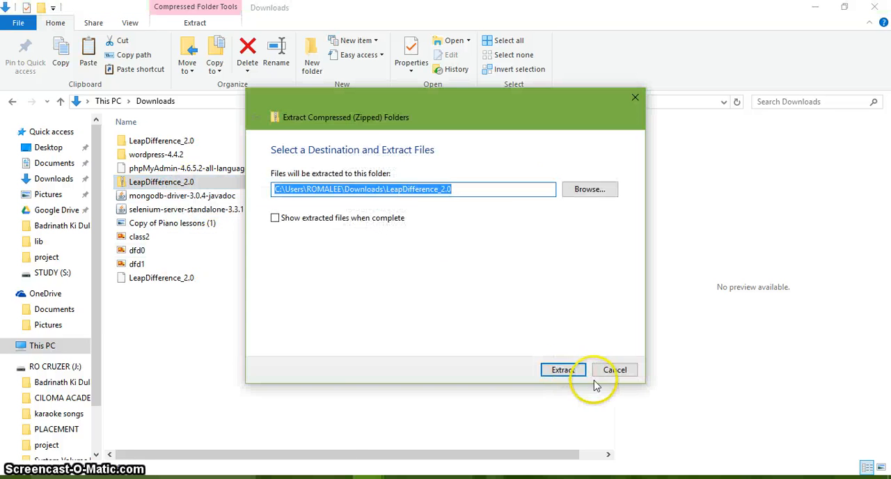
click(562, 369)
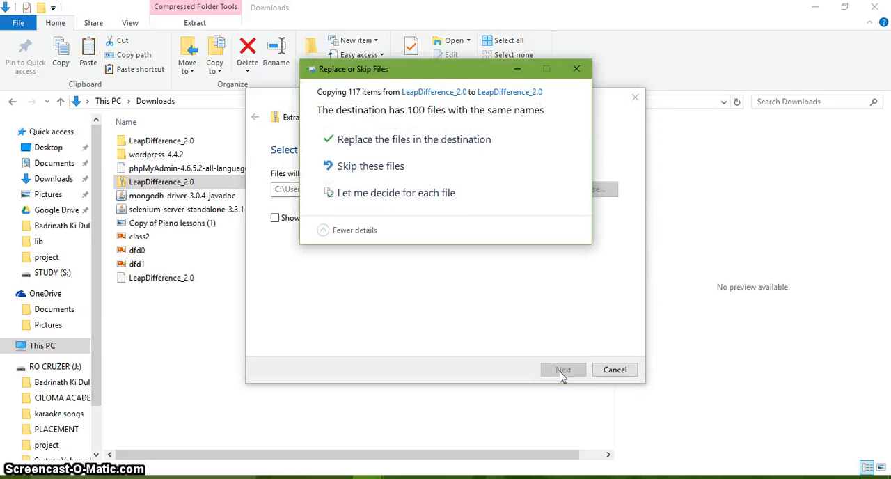
click(414, 139)
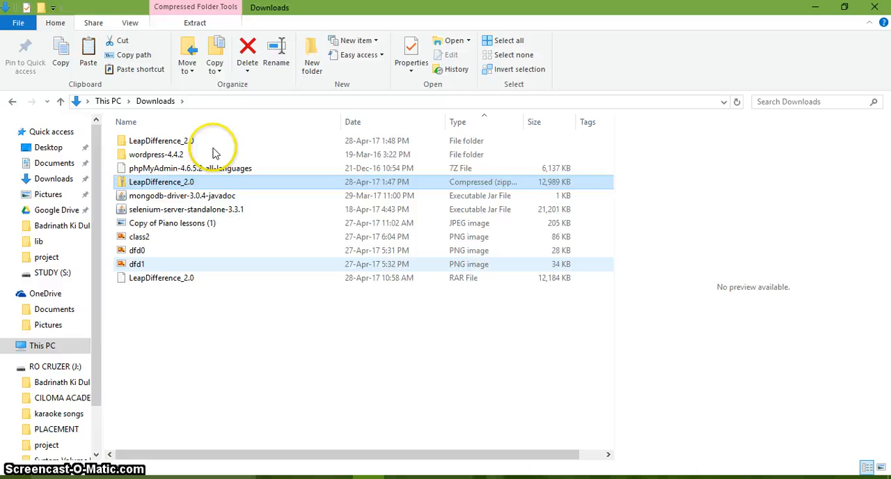
- Copy the inner LeapDifference_2.0 project folder from the extracted folder
click(160, 140)
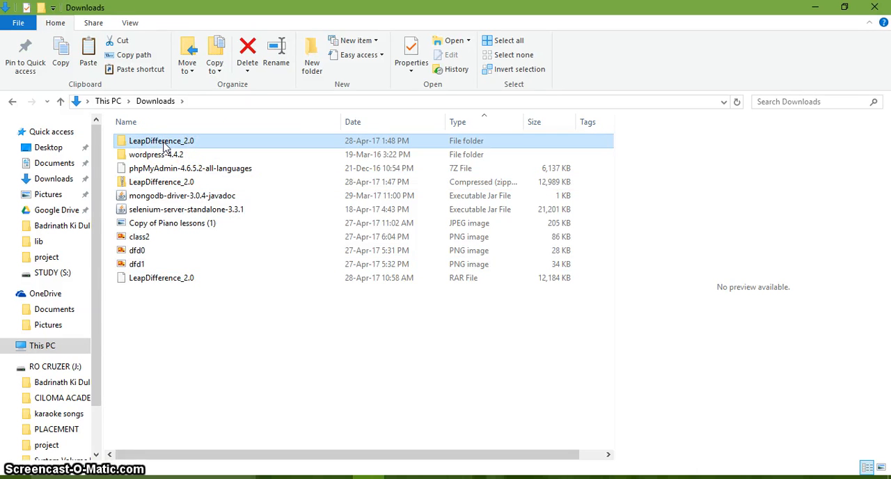
double_click(161, 140)
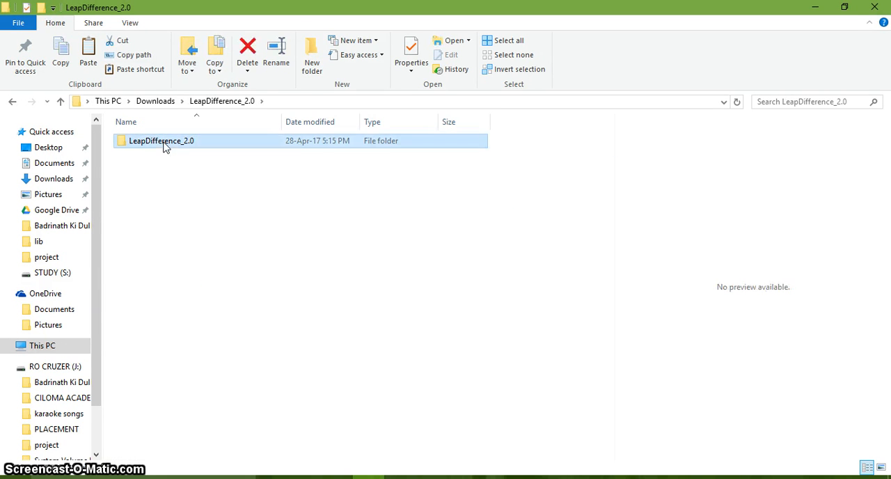
double_click(161, 141)
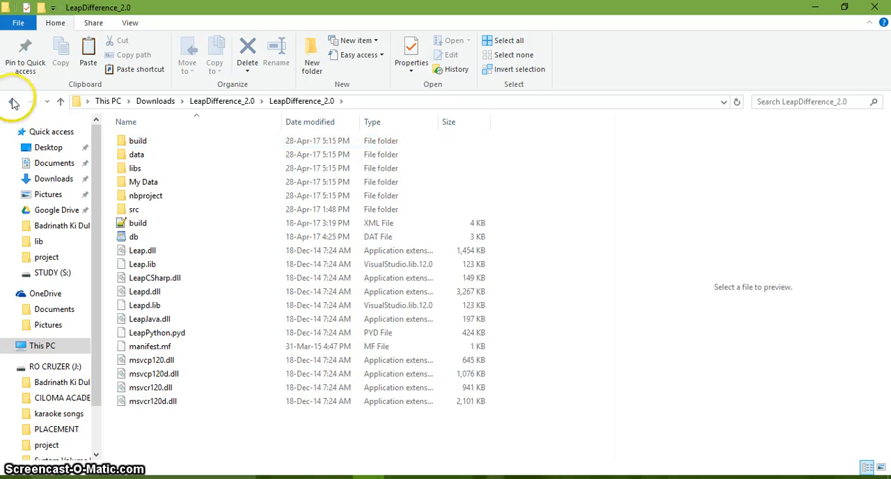
click(12, 101)
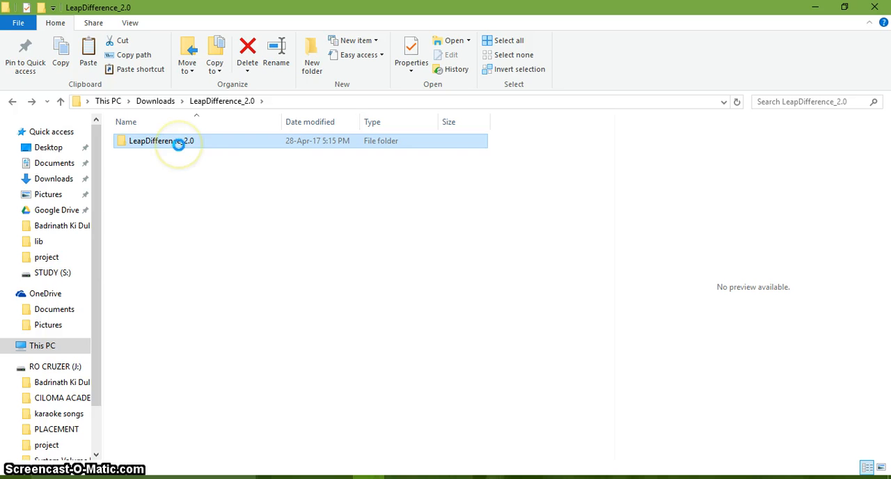
right_click(162, 141)
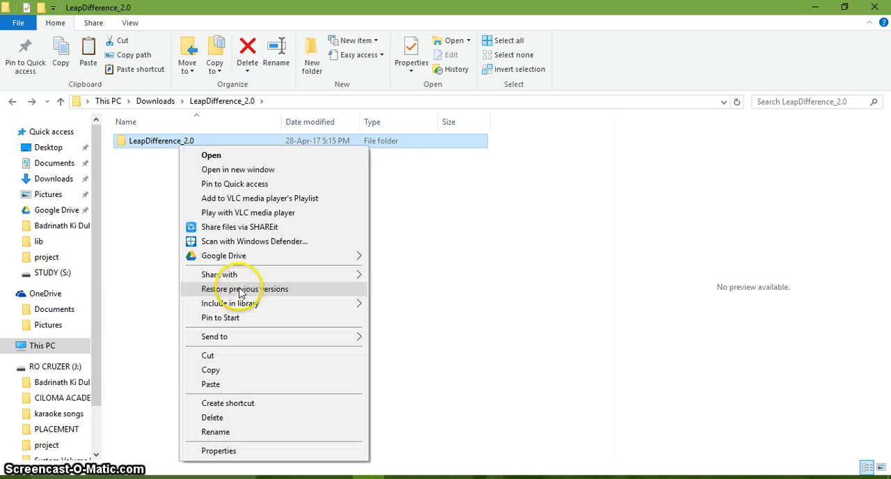
click(42, 345)
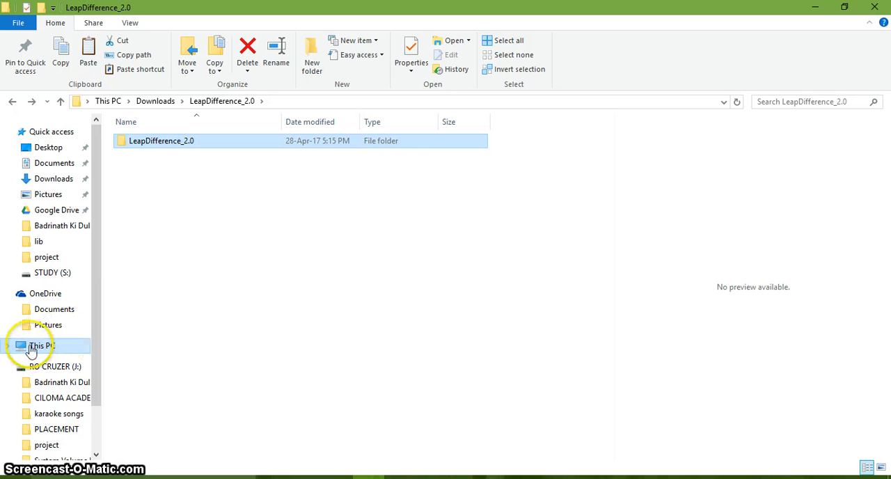
- Paste the project into Documents > NetBeansProjects, replacing same-named files
click(42, 345)
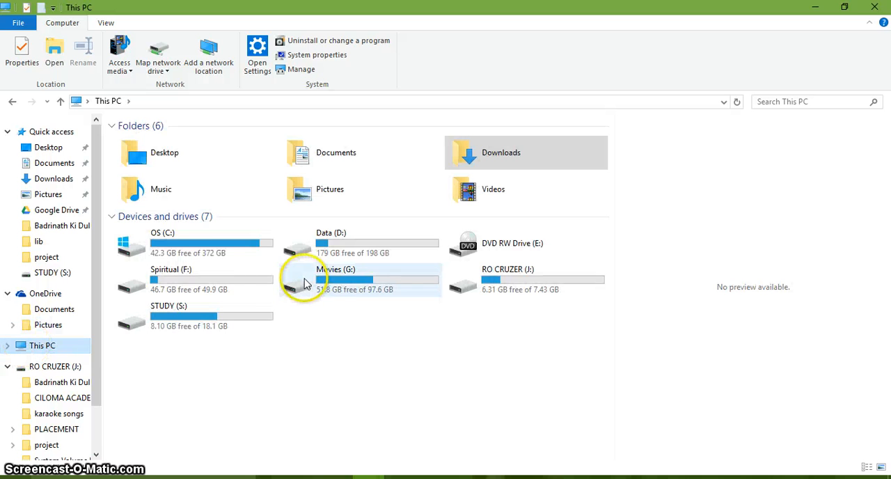
click(54, 163)
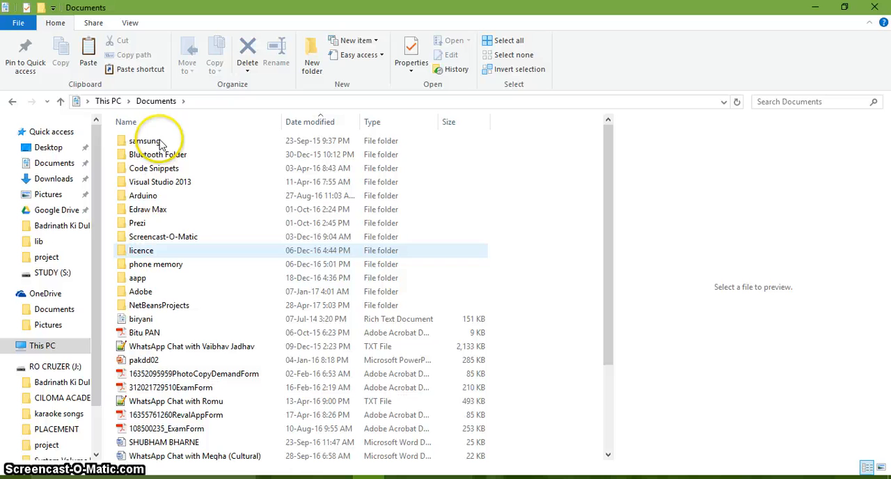
click(158, 304)
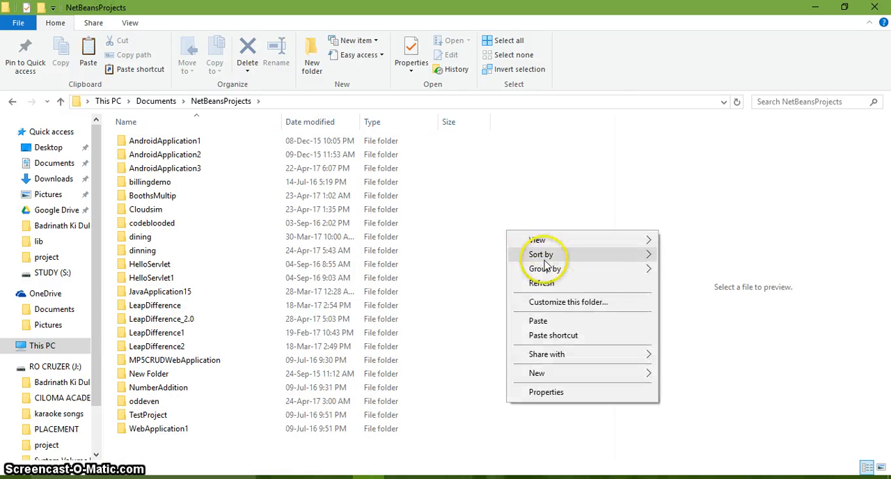
click(537, 320)
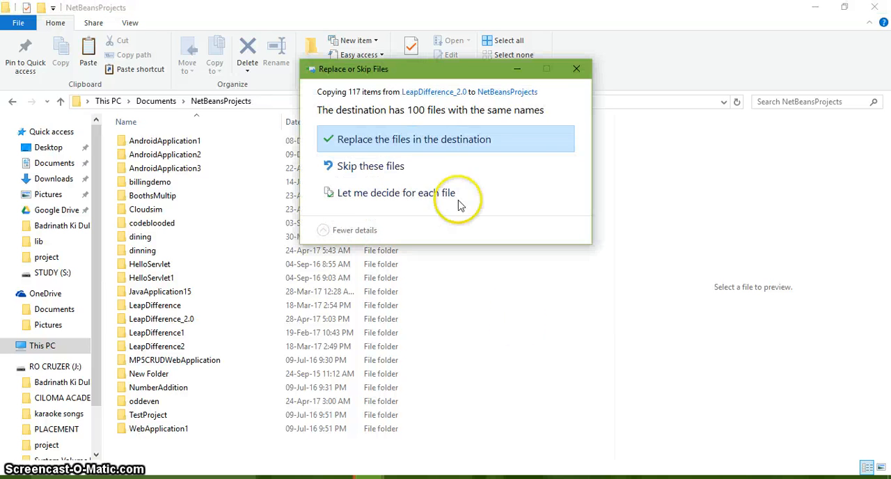
click(414, 139)
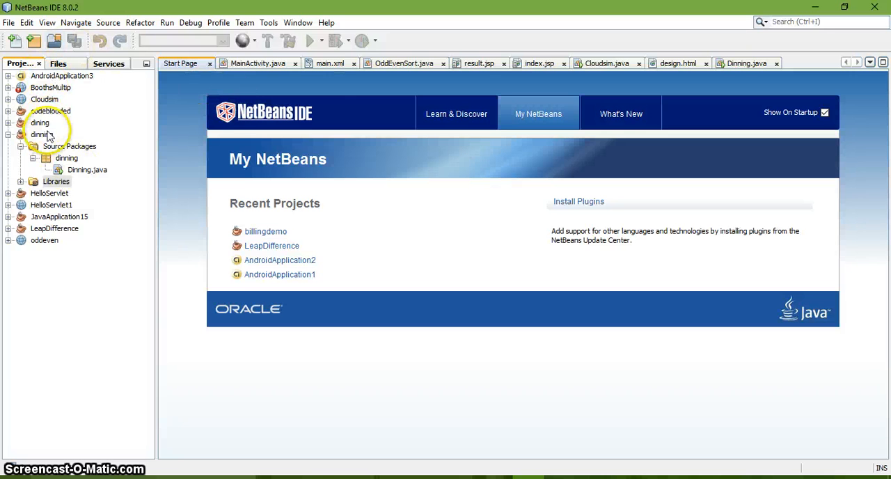
- Open the LeapDifference_2.0 project from NetBeansProjects via File > Open Project
click(40, 135)
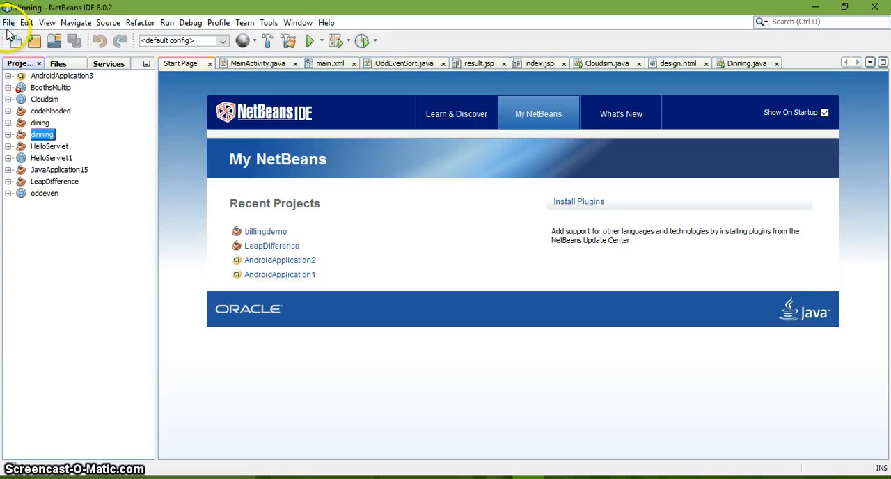
click(8, 23)
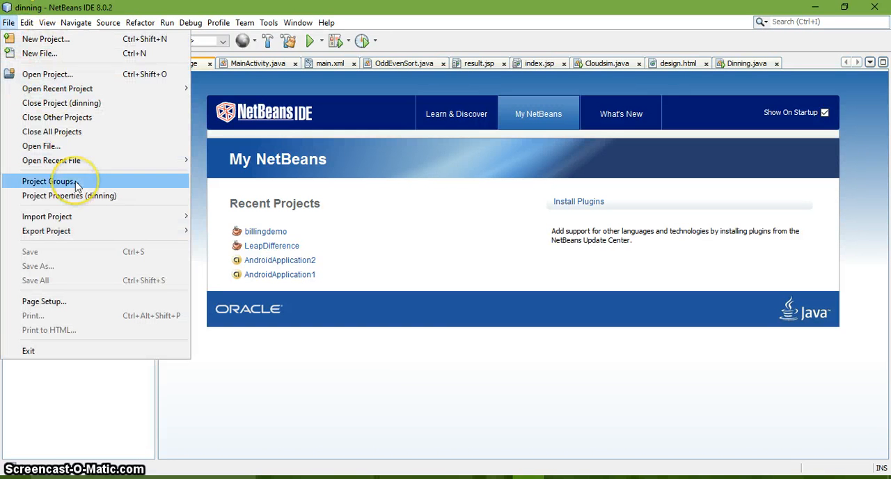
click(107, 22)
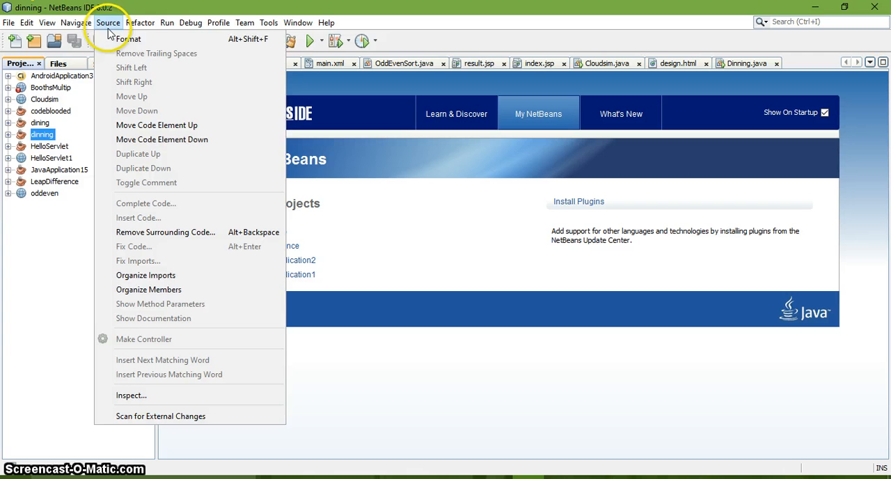
click(8, 22)
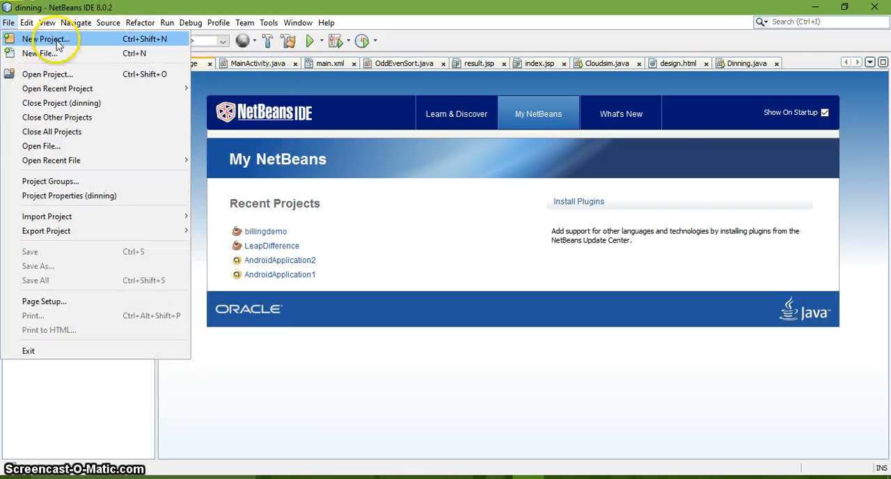
click(48, 74)
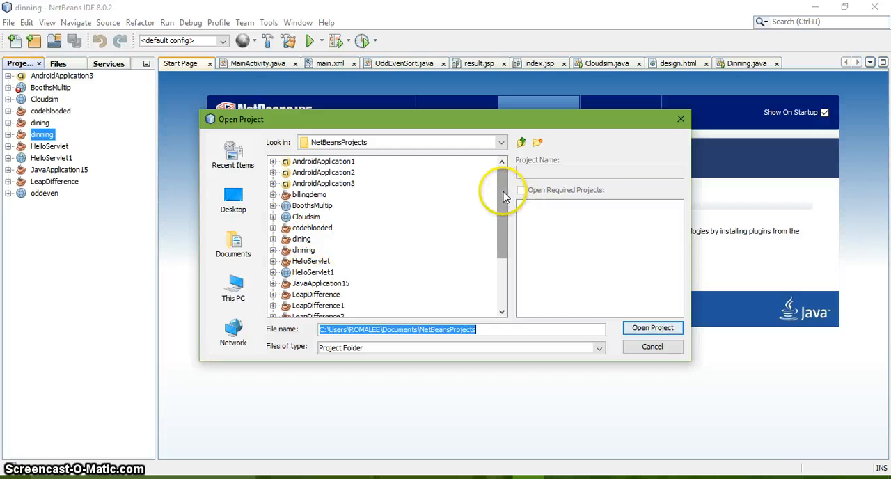
scroll(down, 3)
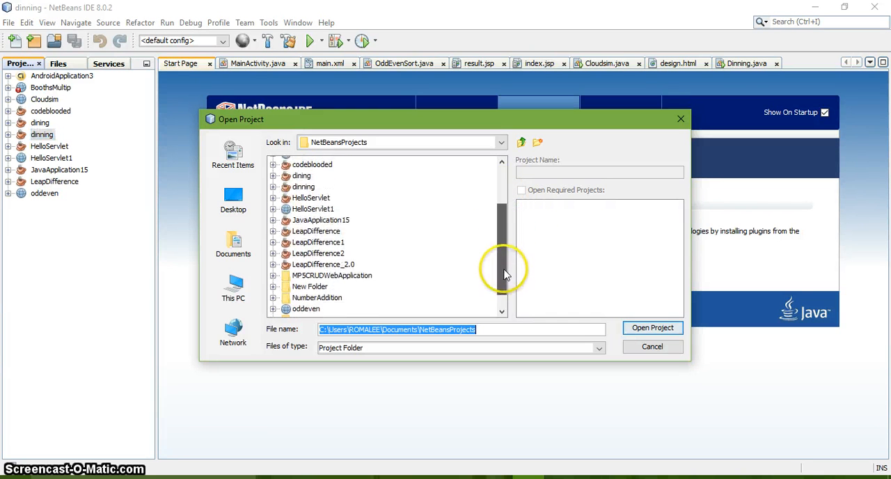
scroll(down, 3)
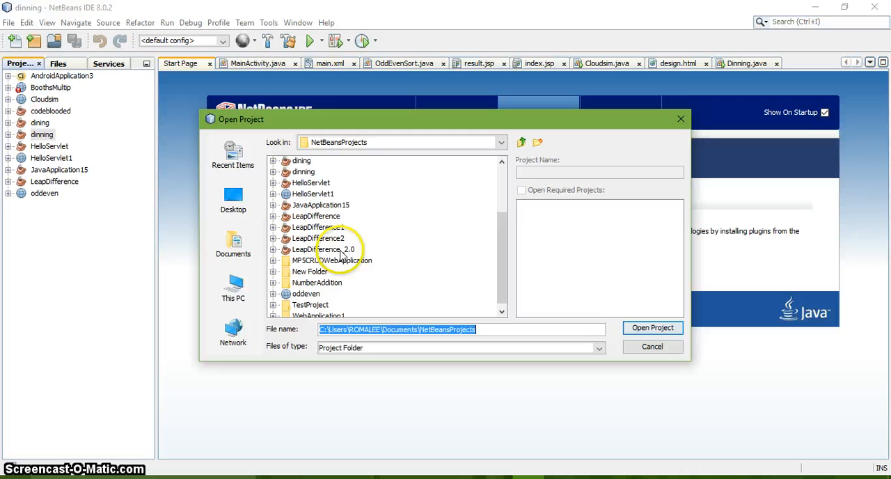
click(652, 346)
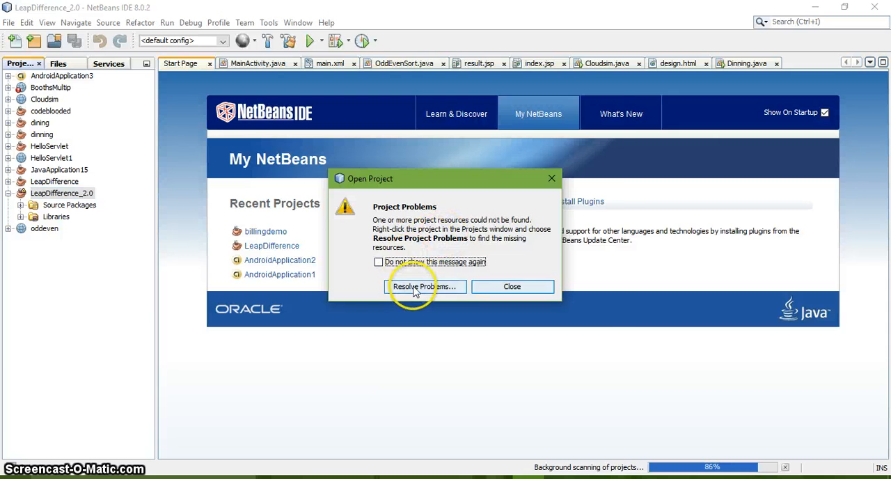
- Start resolving the project's problems, choosing to locate the missing mbrola.jar
click(424, 287)
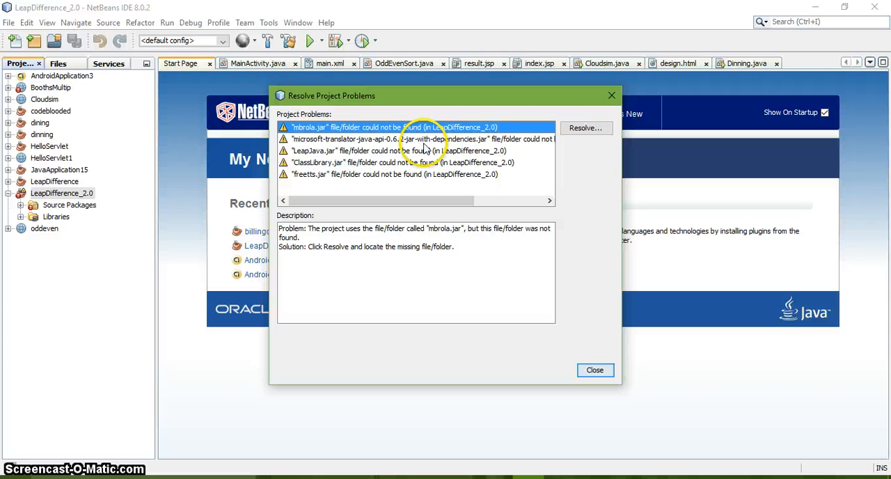
click(584, 127)
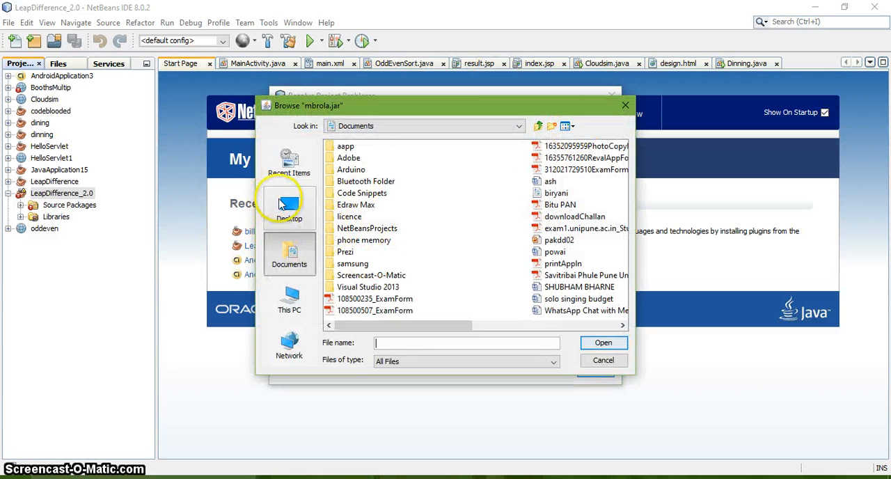
click(288, 299)
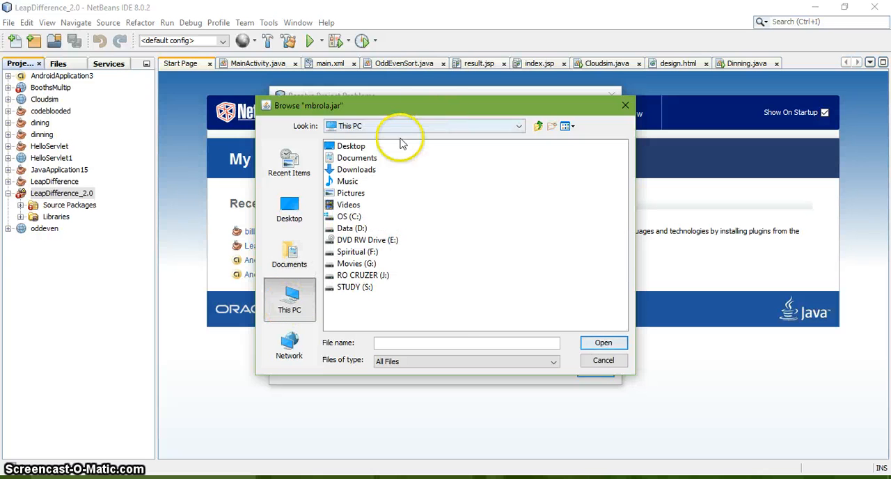
- Browse to Documents > NetBeansProjects > LeapDifference_2.0 > libs
click(356, 169)
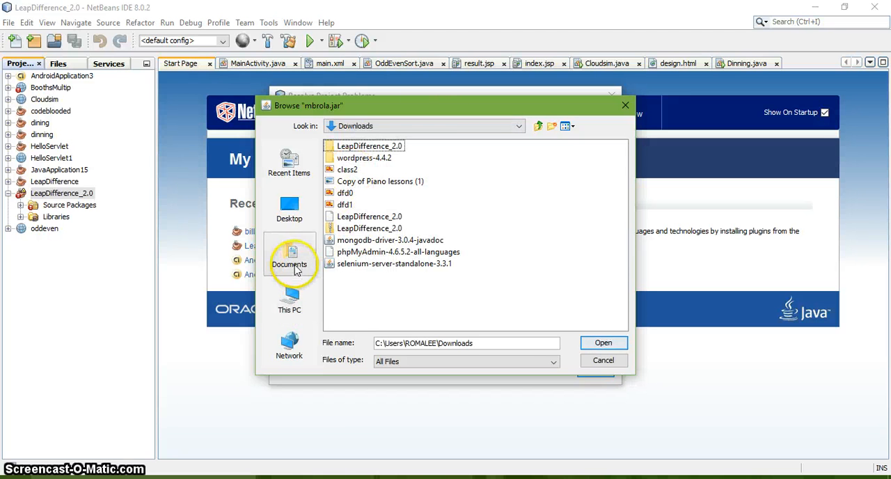
click(289, 258)
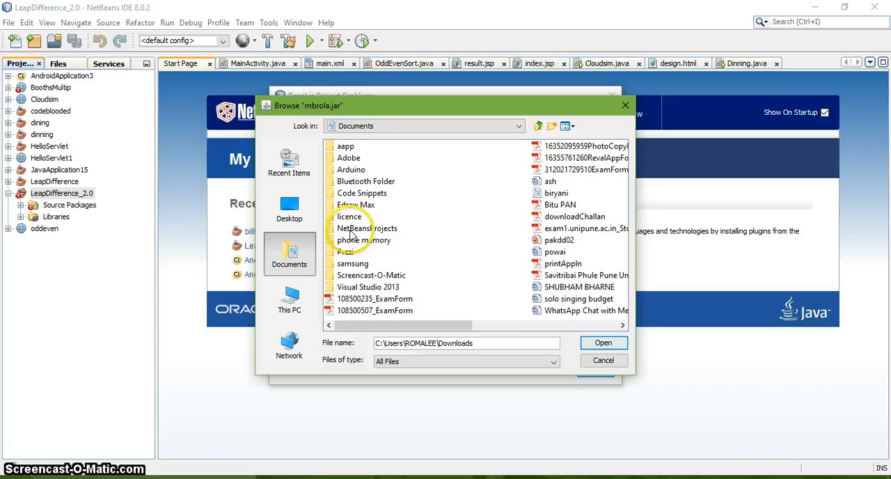
double_click(366, 228)
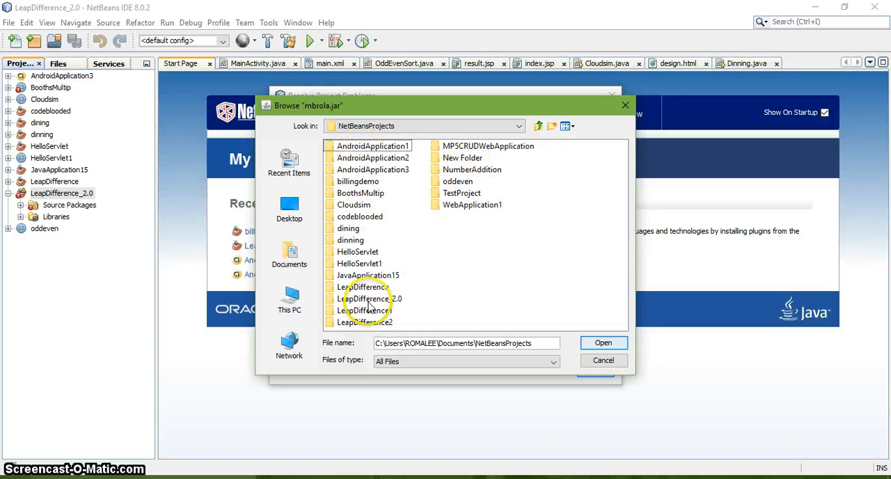
double_click(366, 298)
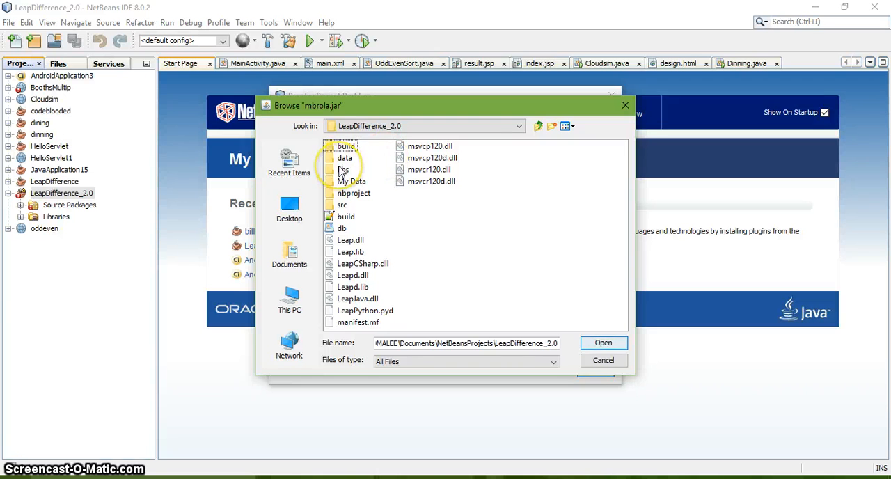
click(342, 169)
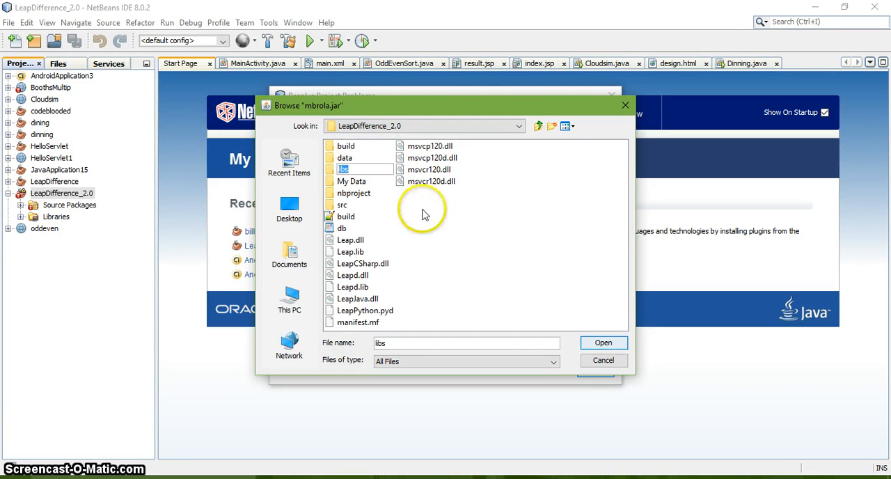
mouse_move(366, 185)
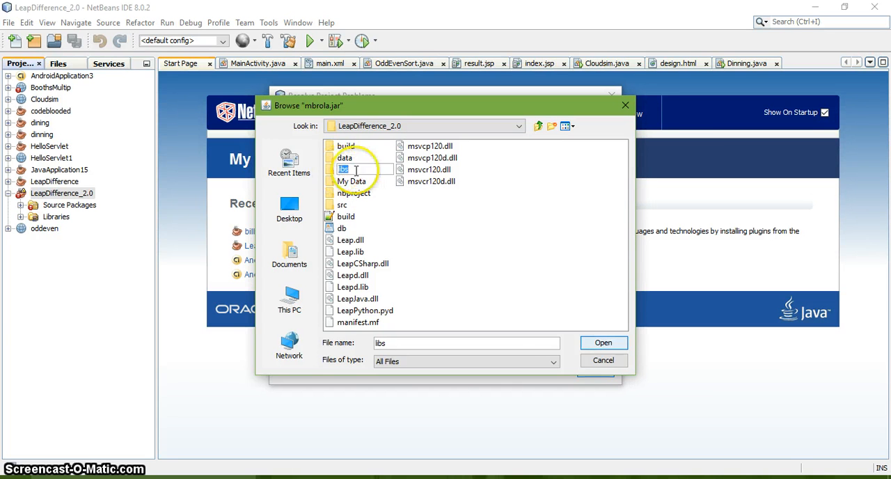
double_click(343, 170)
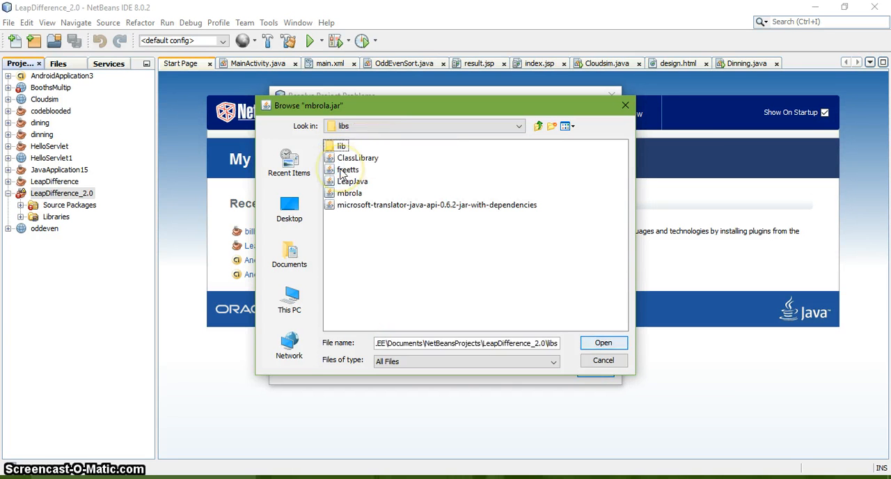
- Resolve mbrola.jar from libs, then choose LeapJava.jar for another missing reference
click(602, 342)
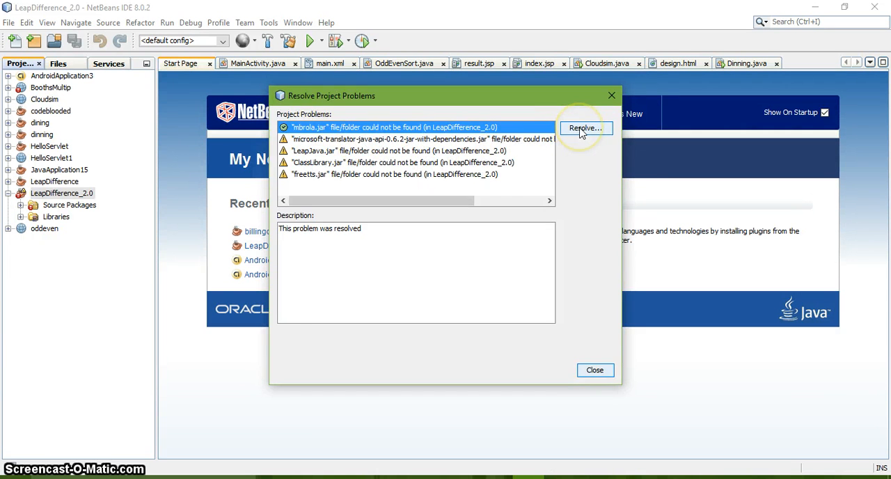
click(585, 128)
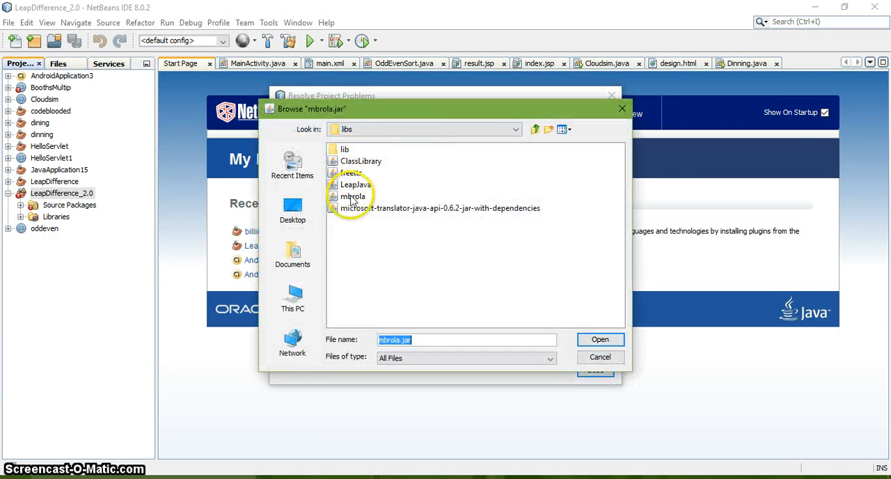
click(438, 208)
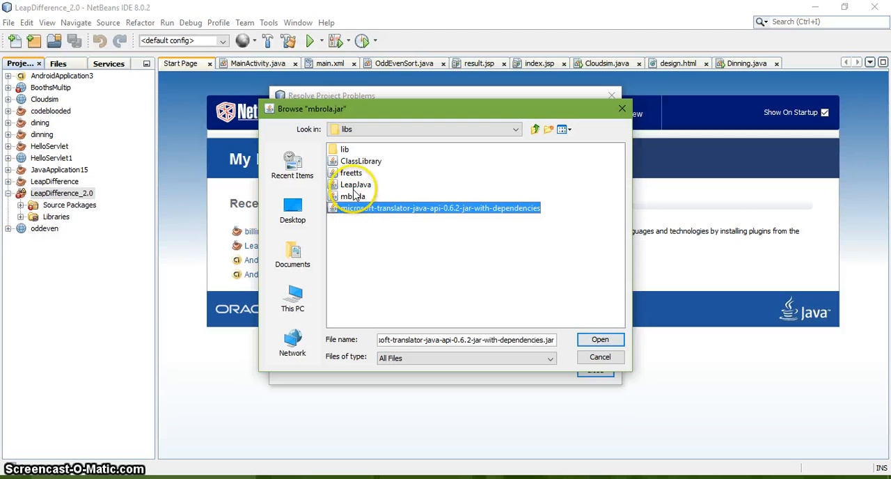
click(356, 184)
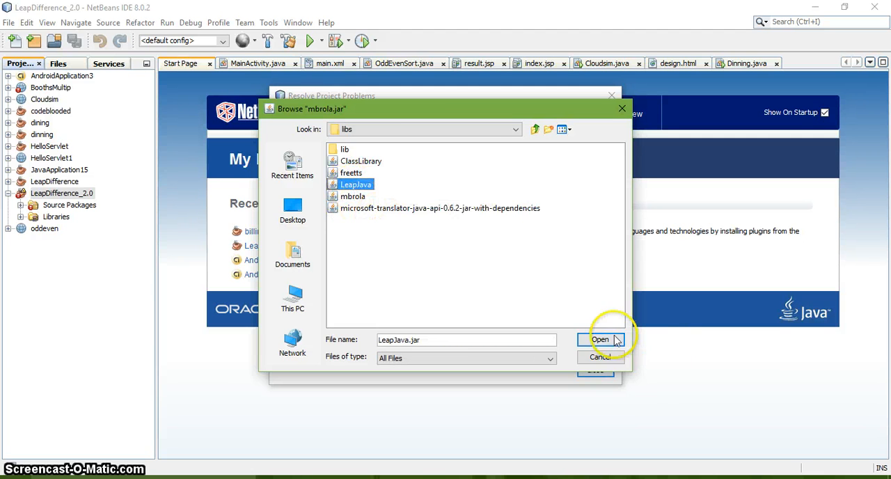
click(600, 339)
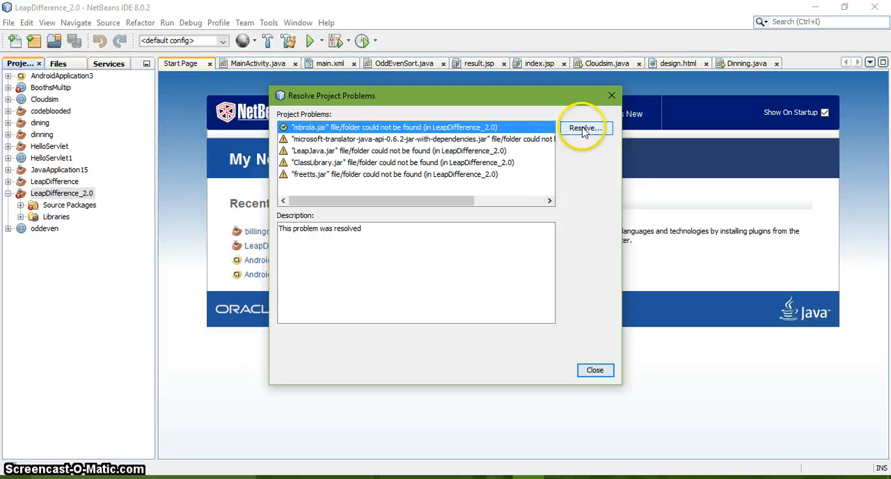